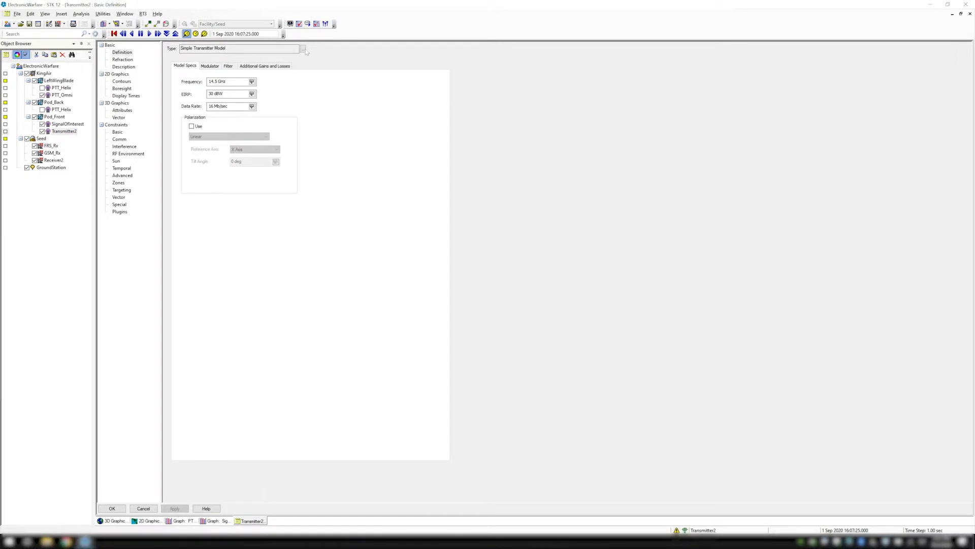
Step: Show the Select Model list of transmitter types for Transmitter2 from its Type field
click(304, 48)
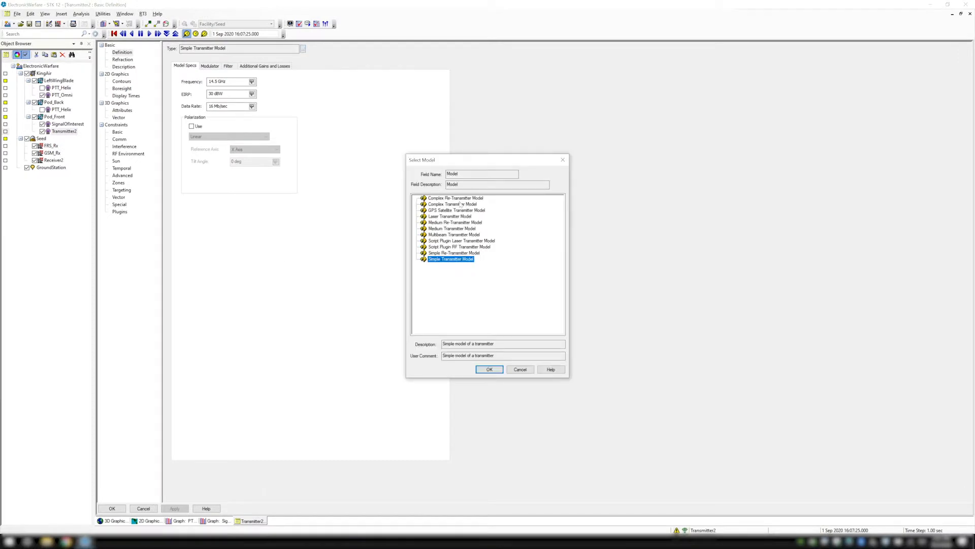